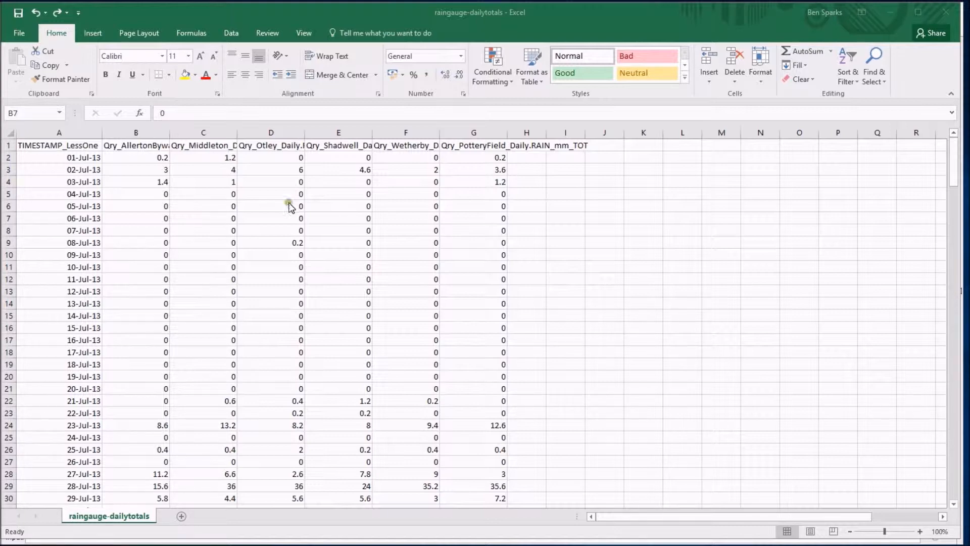
mouse_move(192, 228)
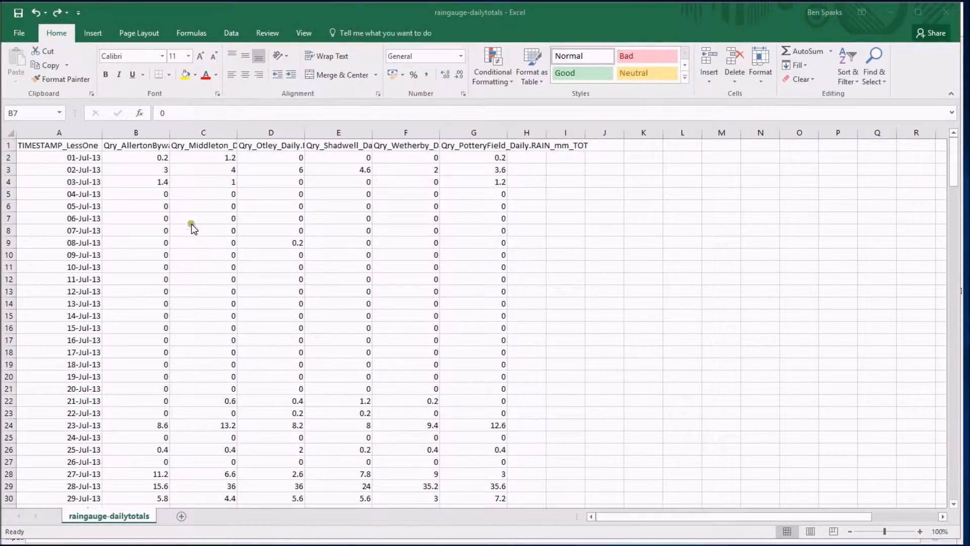
Review the long station headings, timestamp dates and a 'not available' Wetherby entry.
left_click(203, 144)
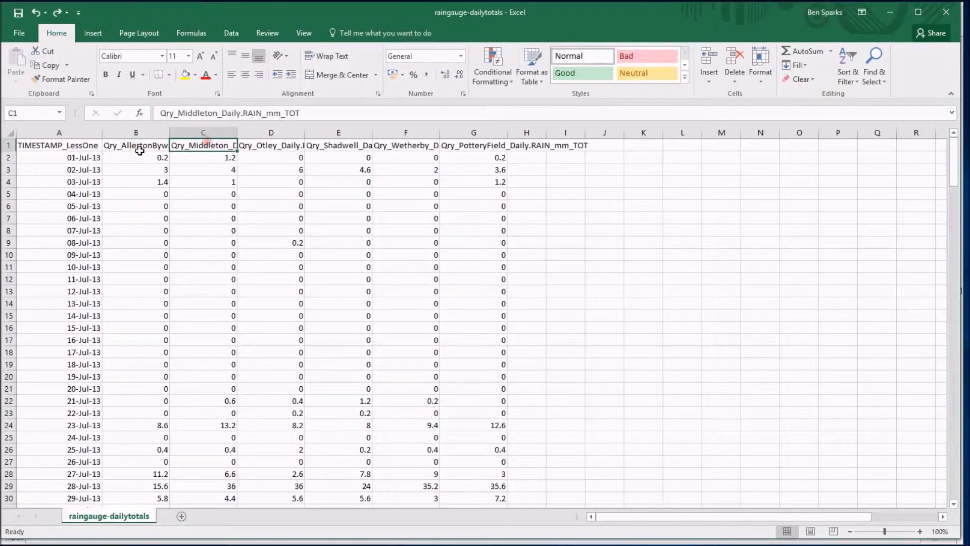
left_click(338, 145)
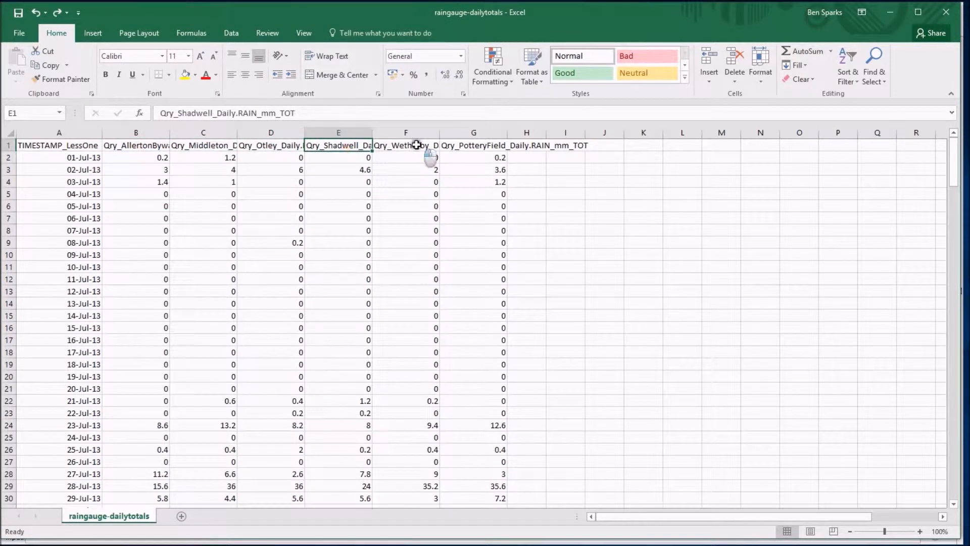
left_click(473, 145)
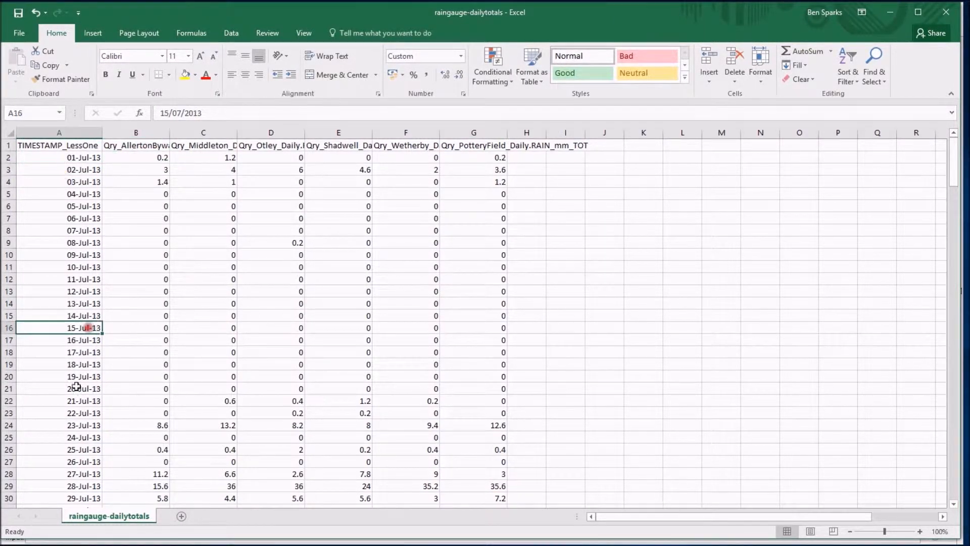
scroll("down", 3)
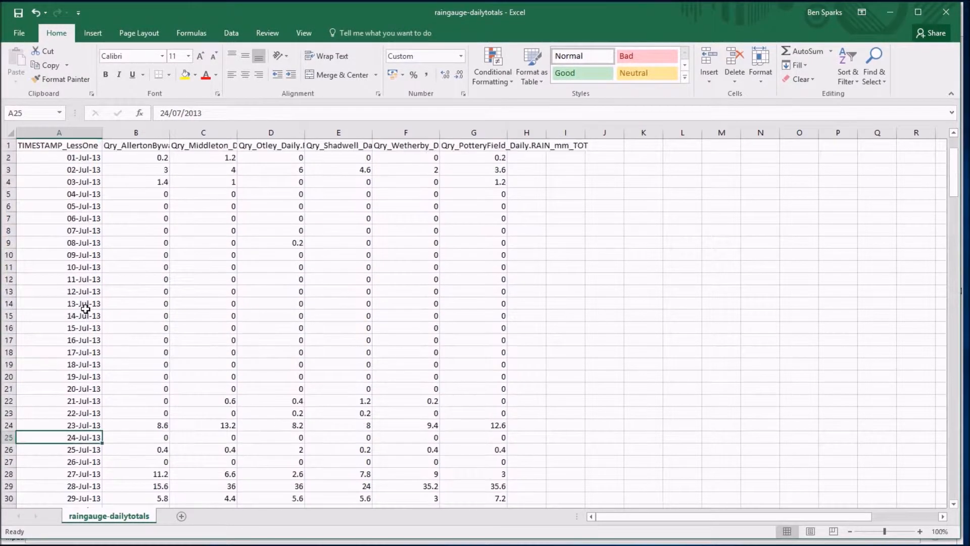
left_click(203, 181)
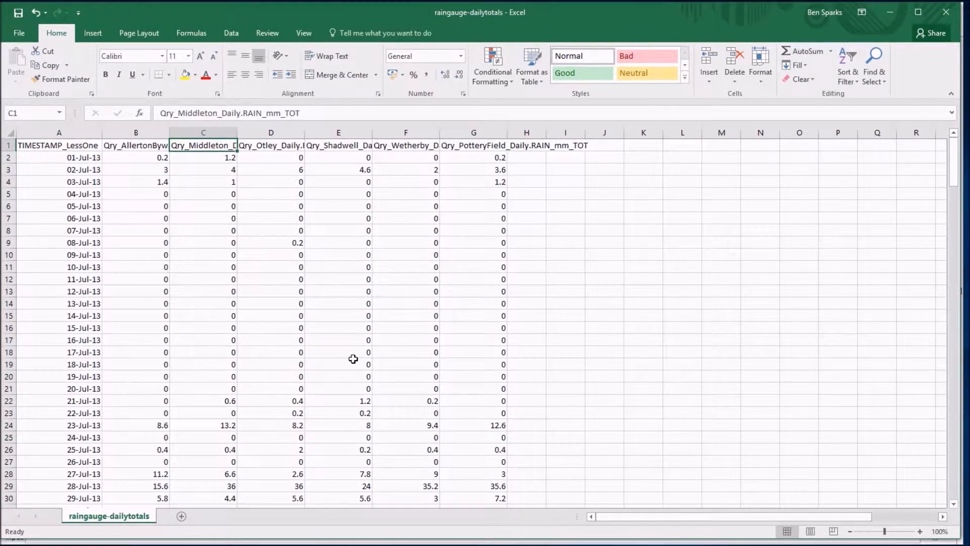
mouse_move(176, 211)
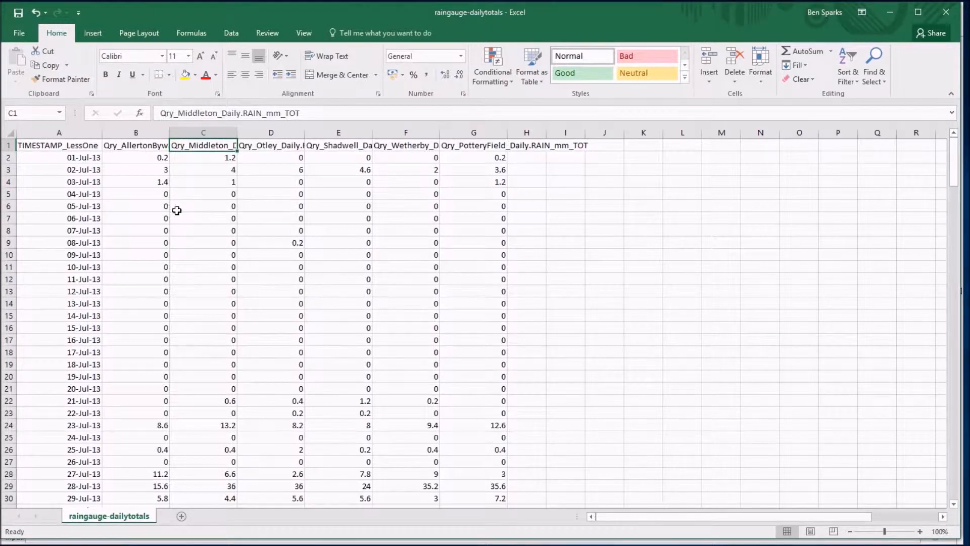
scroll("down", 3)
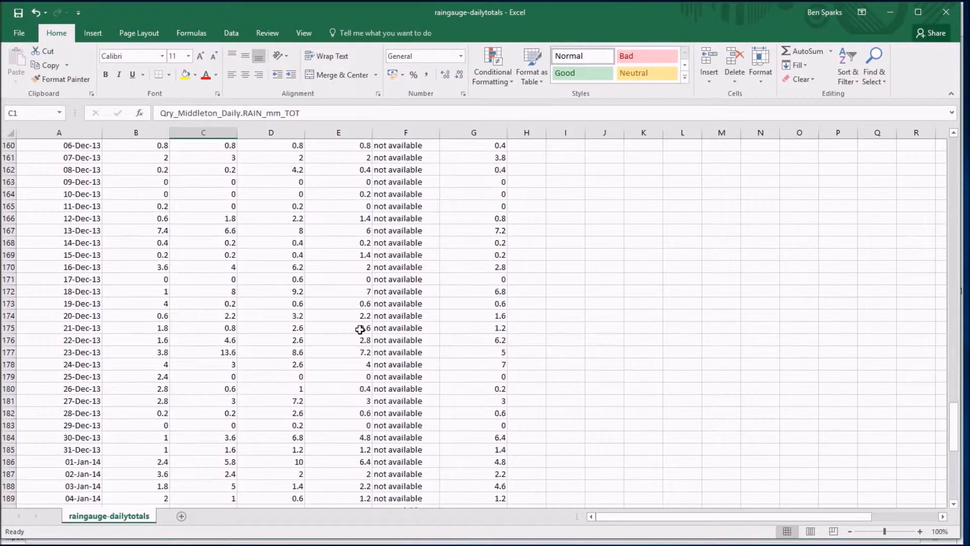
left_click(405, 413)
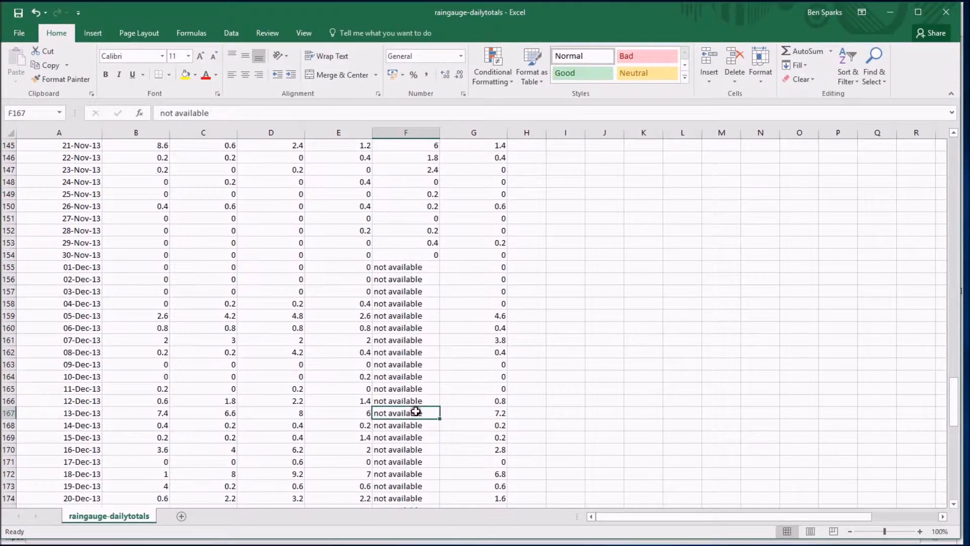
scroll("down", 3)
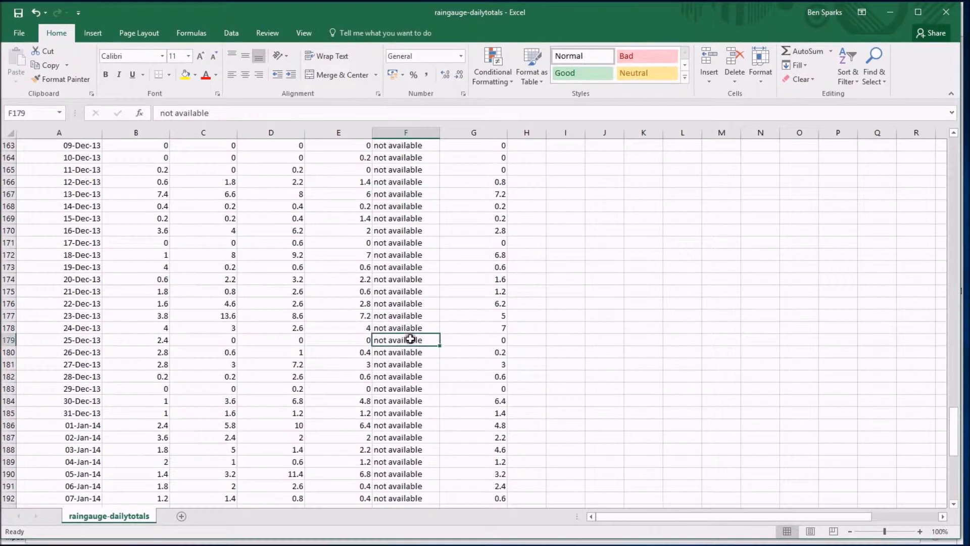
mouse_move(153, 396)
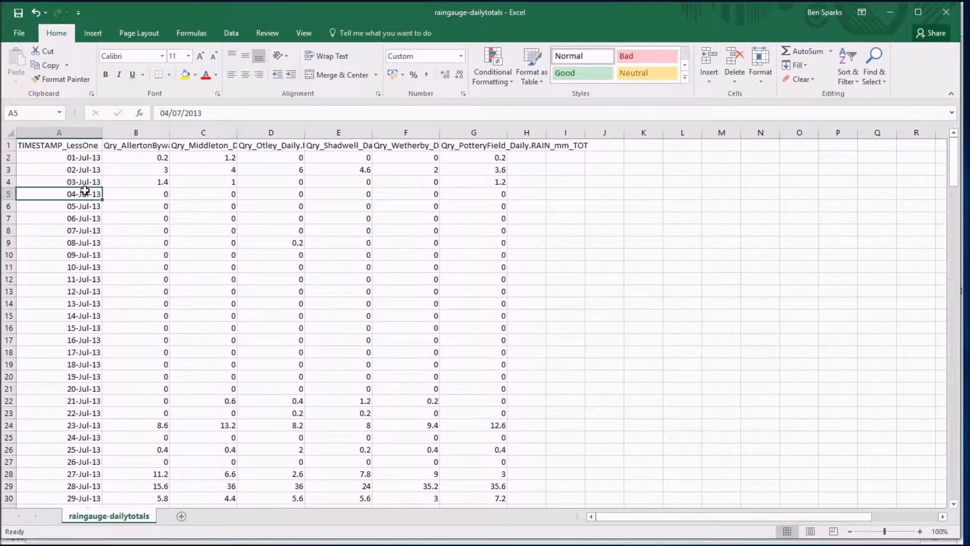
left_click(203, 132)
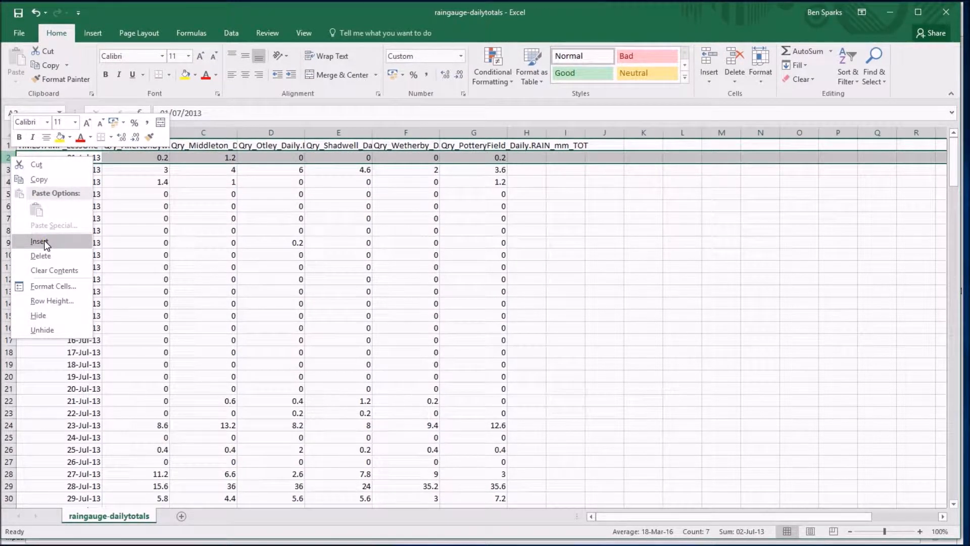
Insert a row of short names: Allerton Bywater, Middleton, Otley, Shadwell, Wetherby, Pottery Field.
left_click(40, 241)
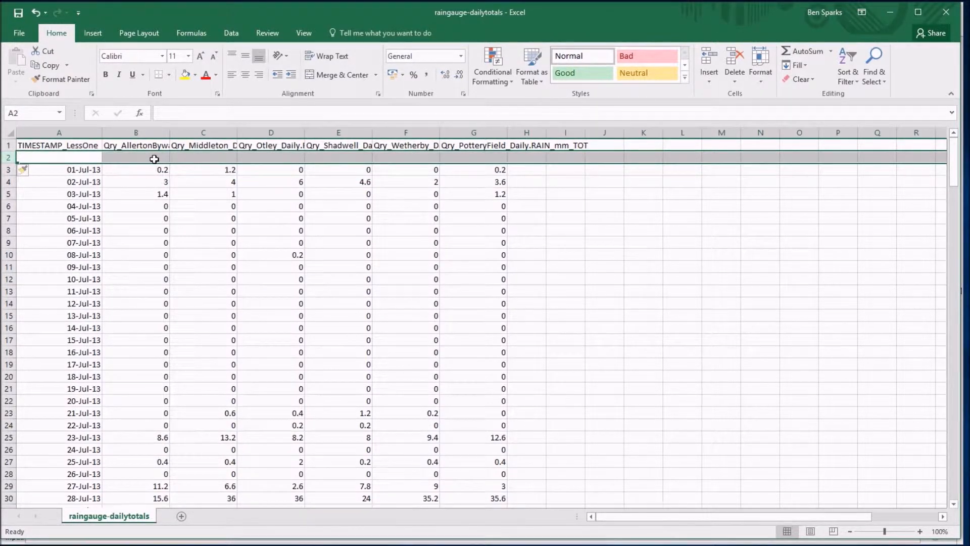
type("Allerton")
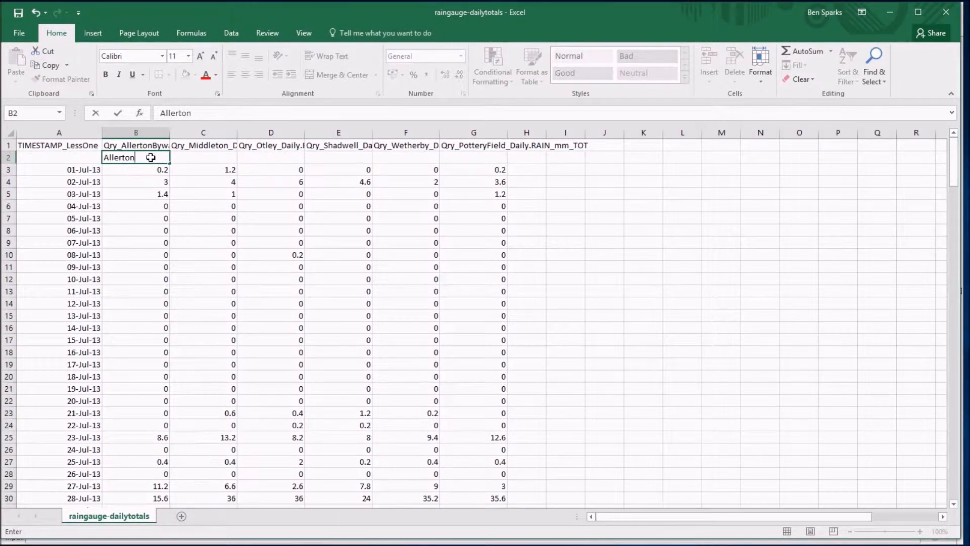
type("Bywater")
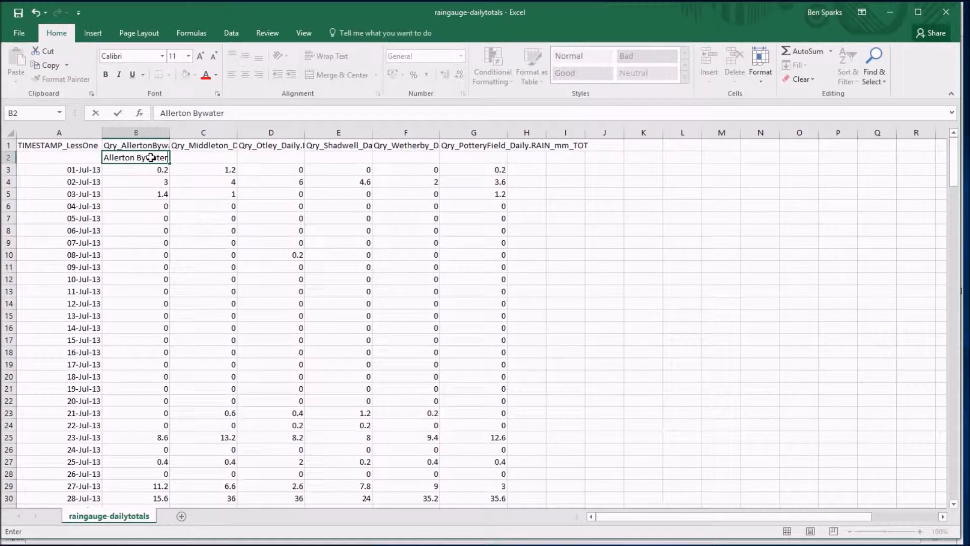
type("Middleton")
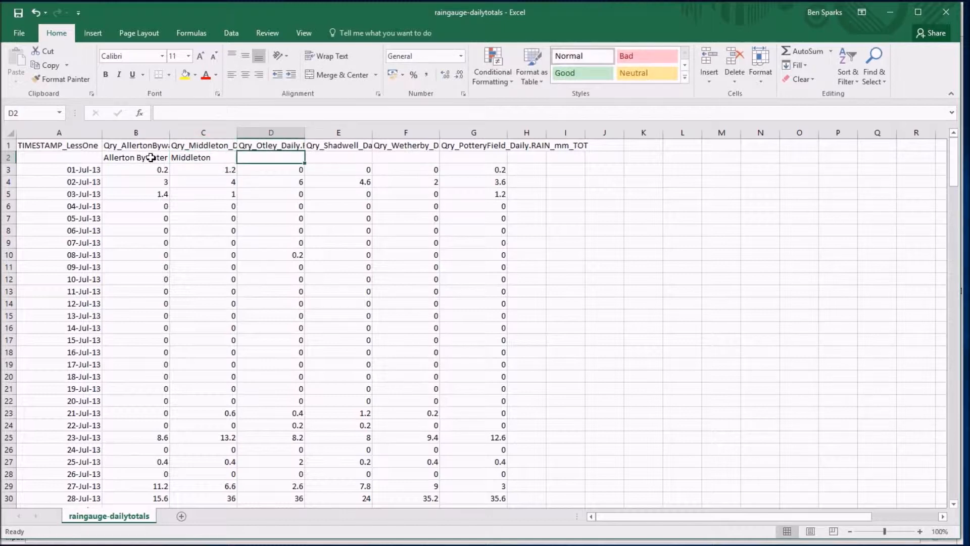
type("Otley")
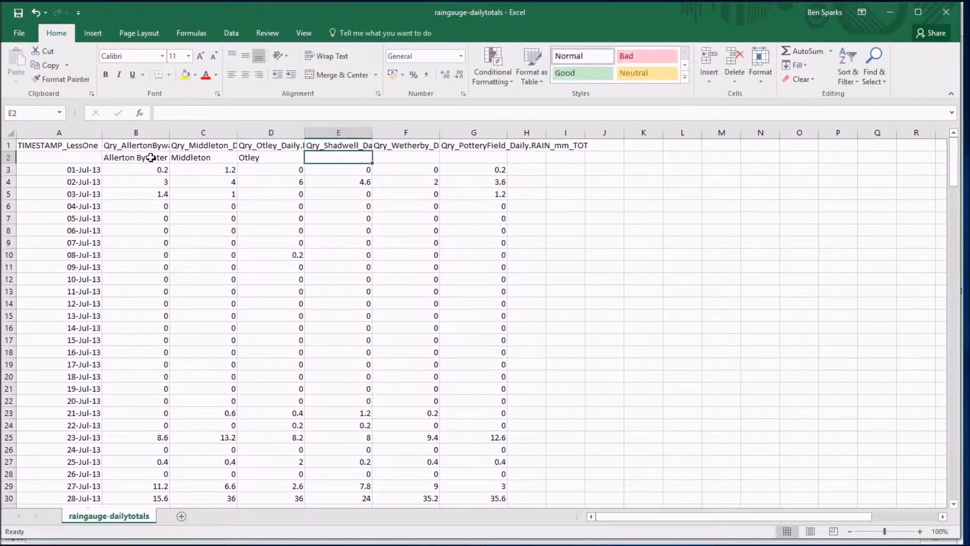
type("Shadw")
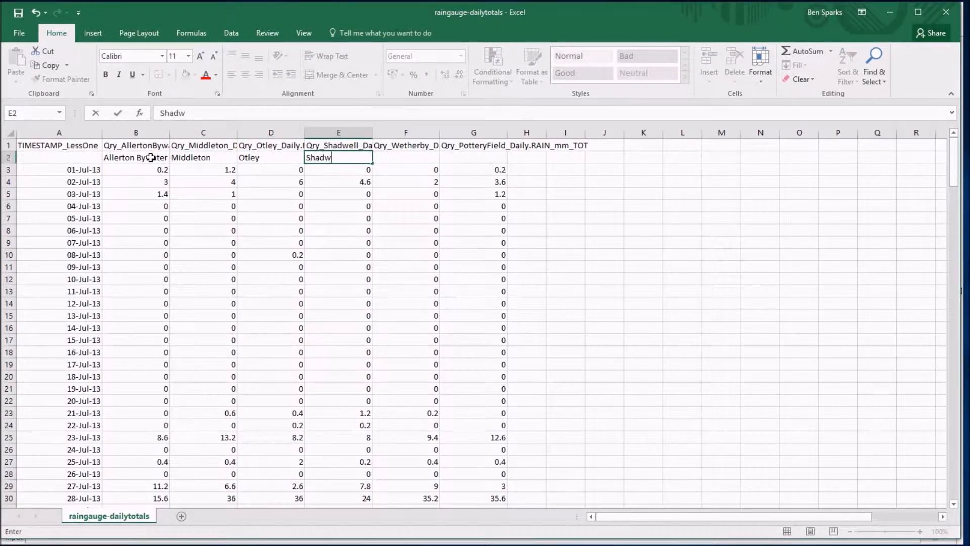
type("Wetherby")
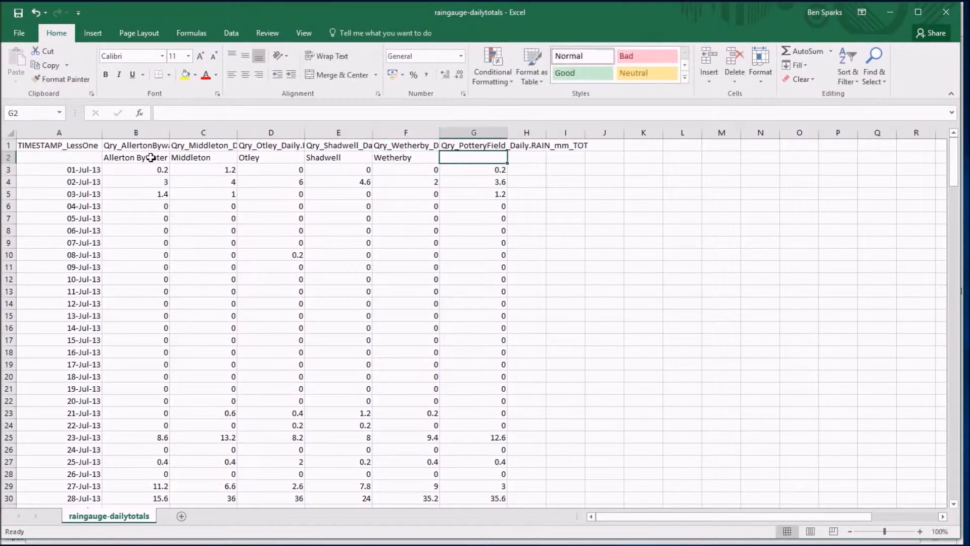
type("Pottery Field")
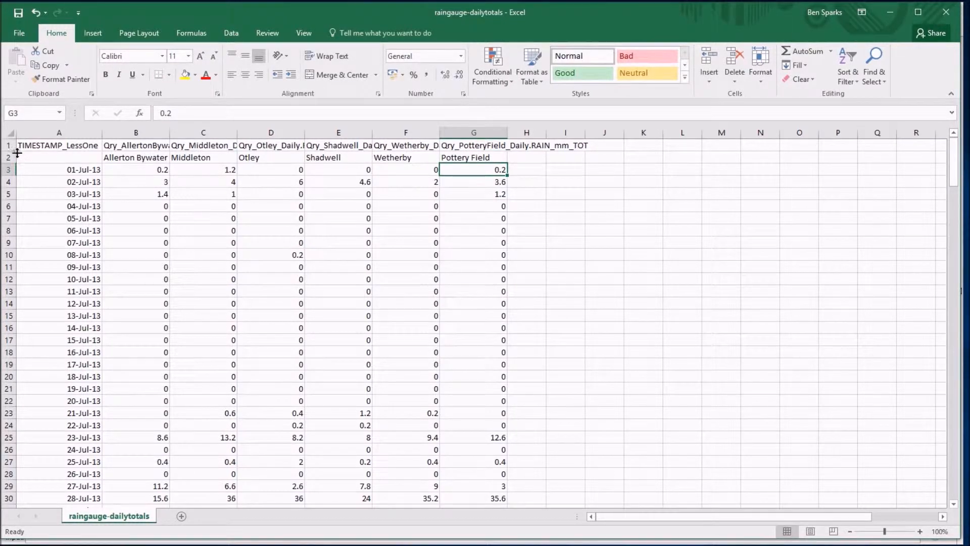
Hide the original long-heading row so the short station names become the headings.
right_click(9, 145)
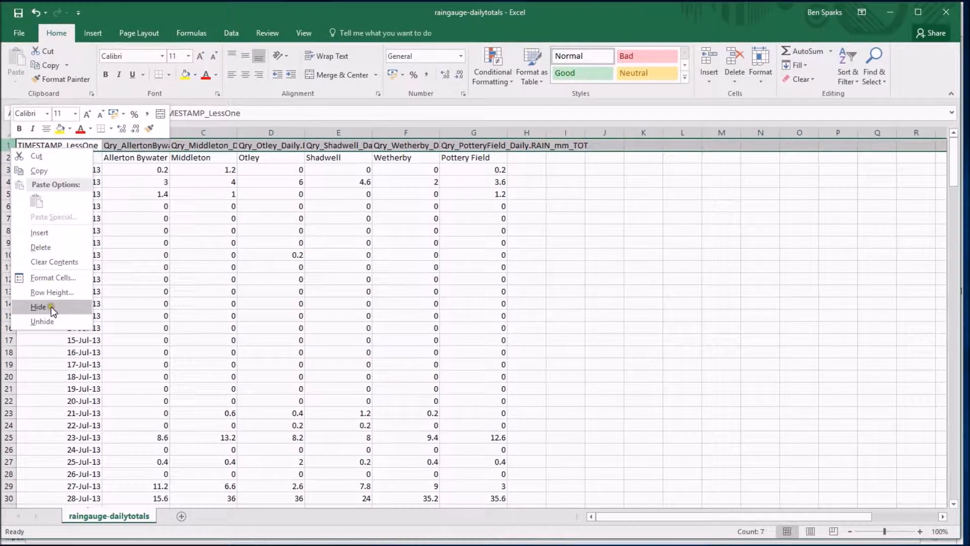
left_click(38, 307)
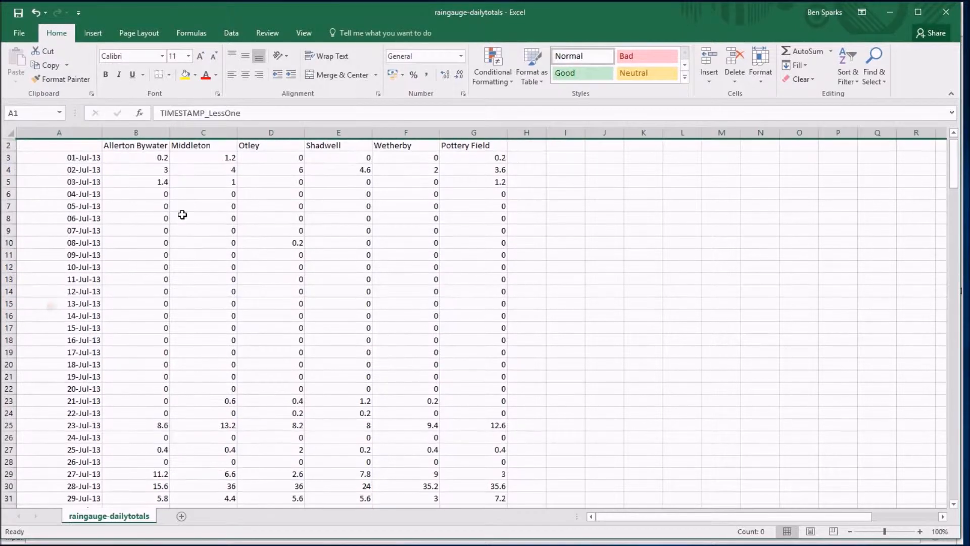
left_click(271, 181)
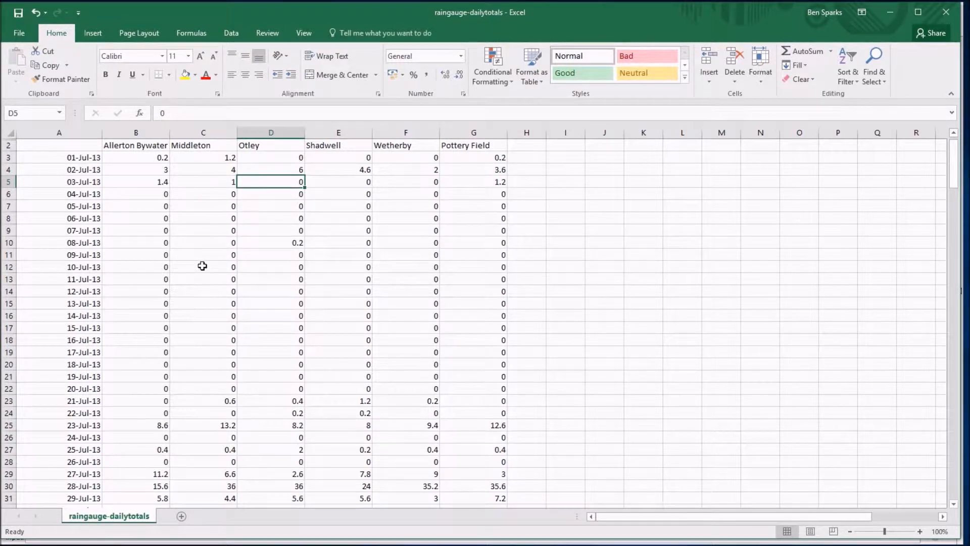
mouse_move(154, 158)
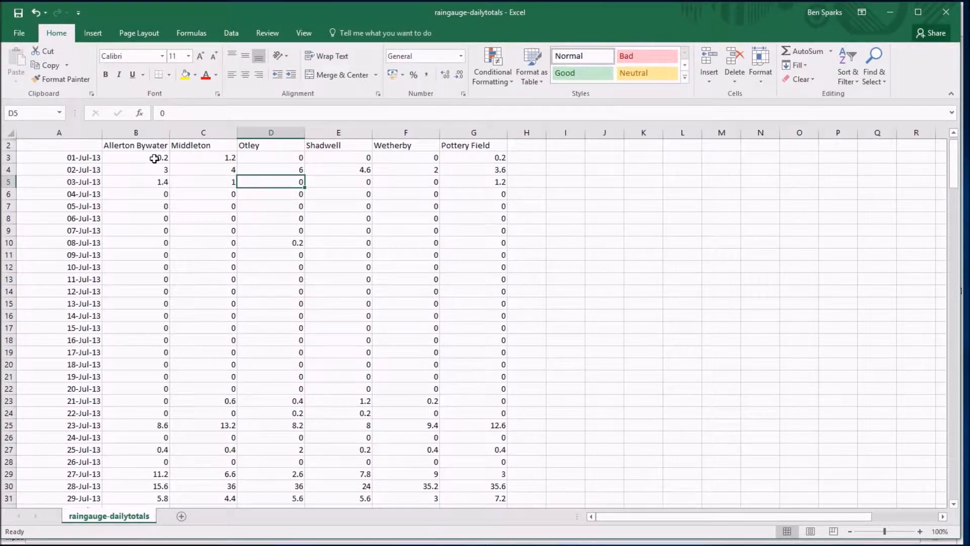
Select the entire Allerton Bywater rainfall column B, title included.
left_click_drag(135, 158, 135, 315)
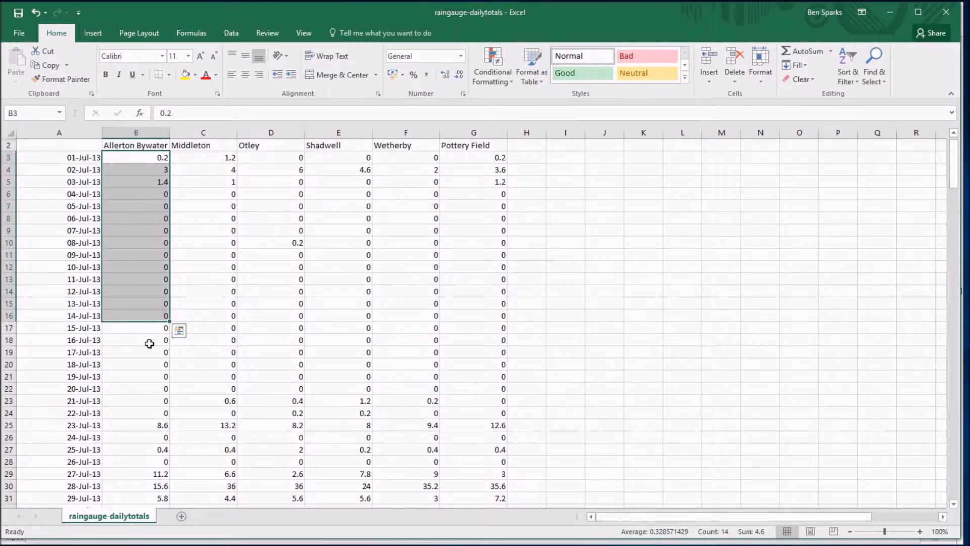
left_click(135, 157)
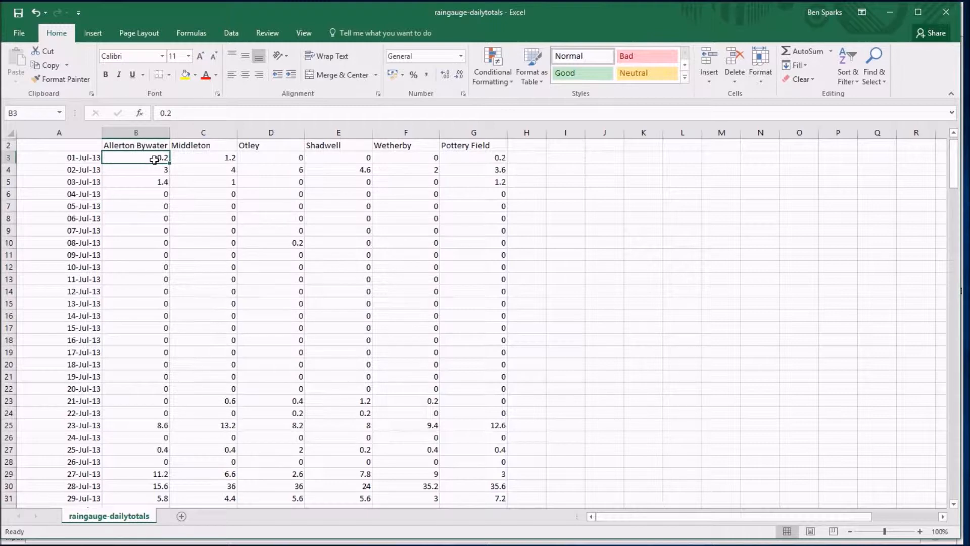
left_click(136, 133)
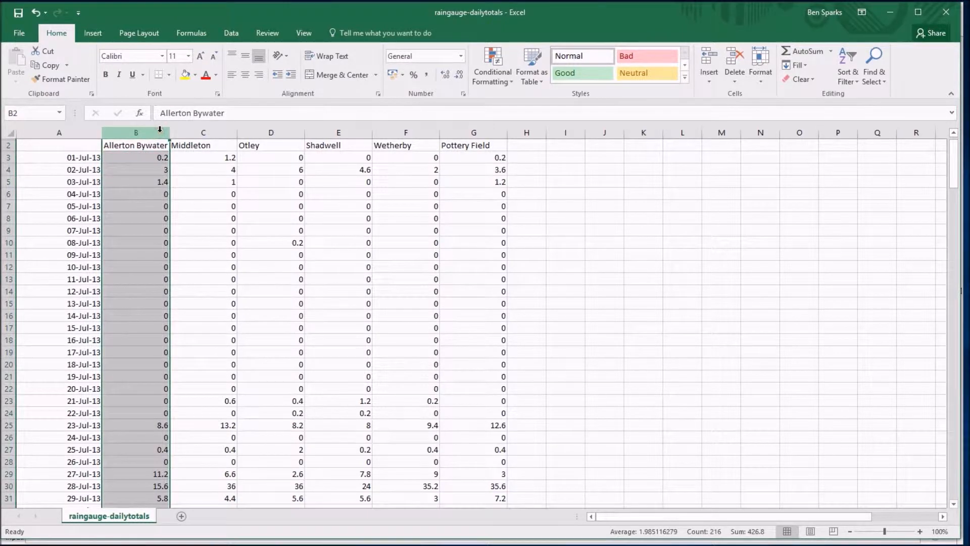
Preview the Histogram under Insert Statistic Chart, then return to the first Allerton Bywater value.
left_click(92, 33)
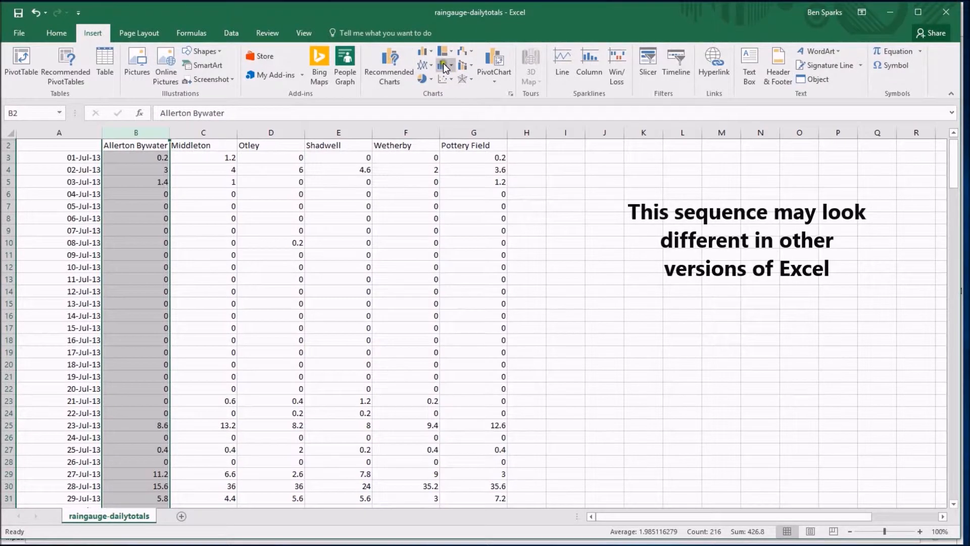
mouse_move(444, 64)
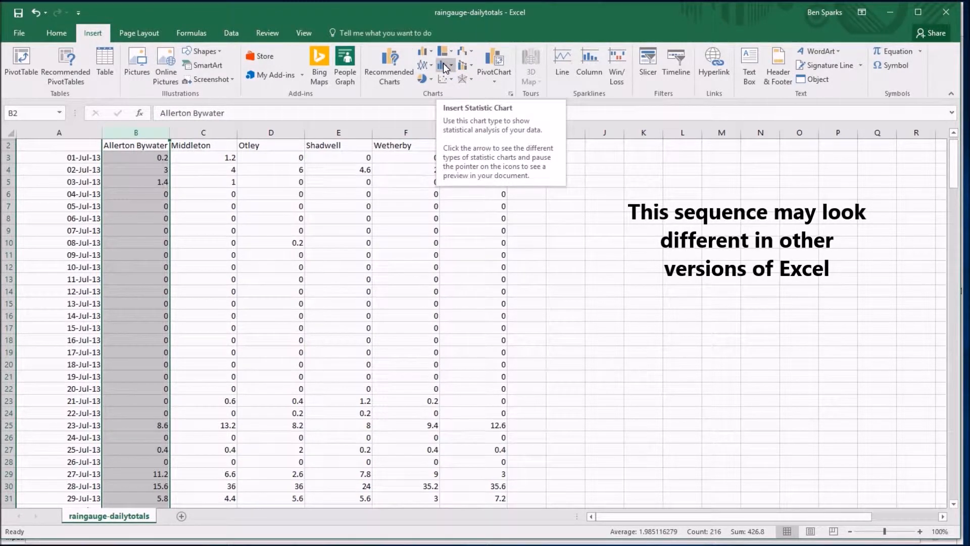
left_click(446, 65)
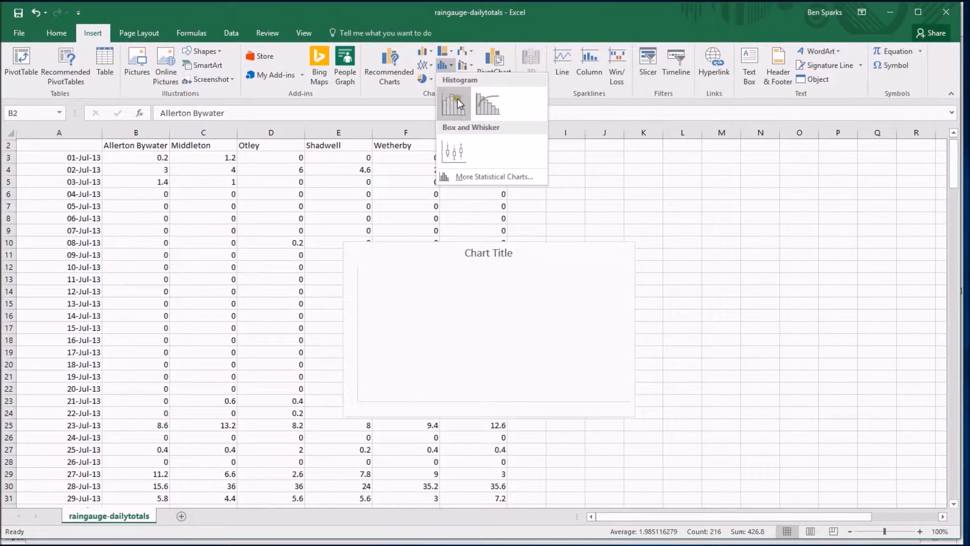
mouse_move(454, 104)
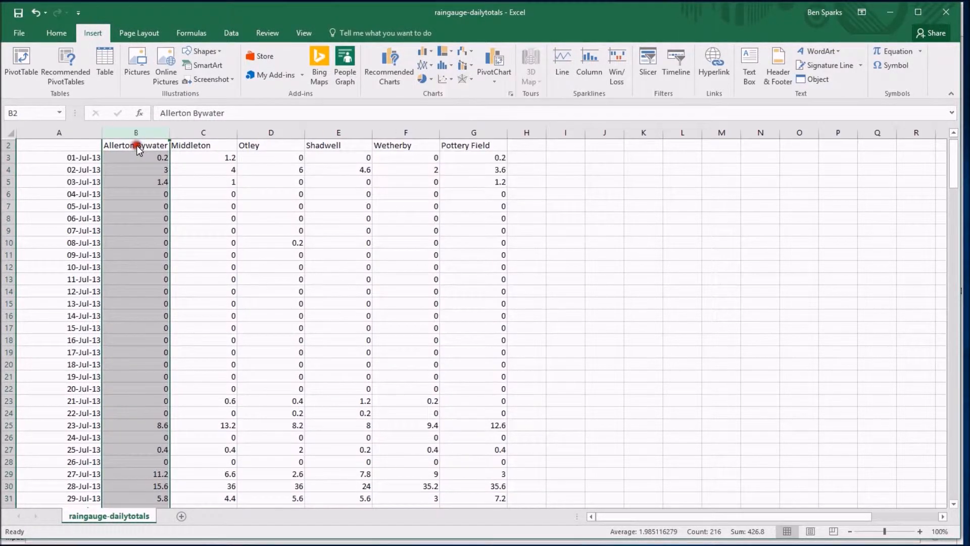
left_click(135, 144)
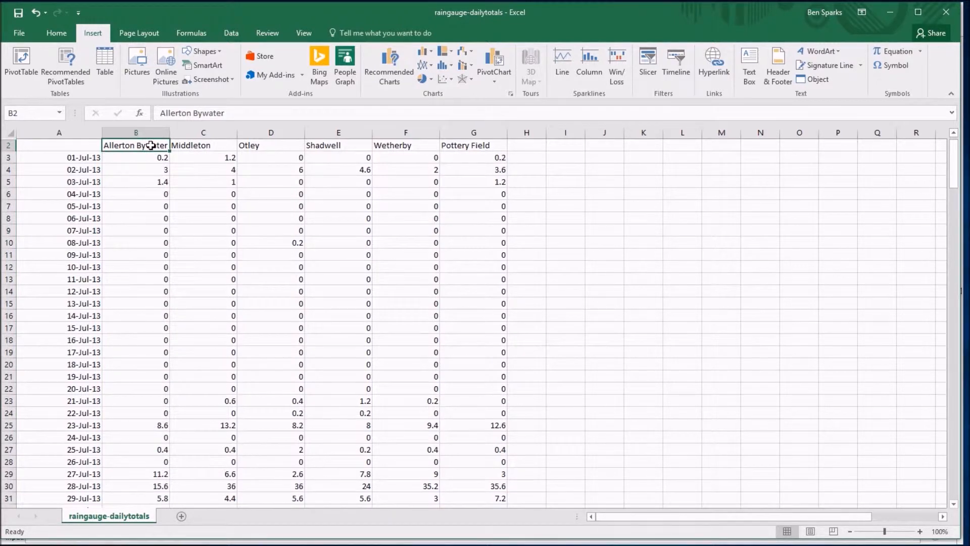
left_click(135, 158)
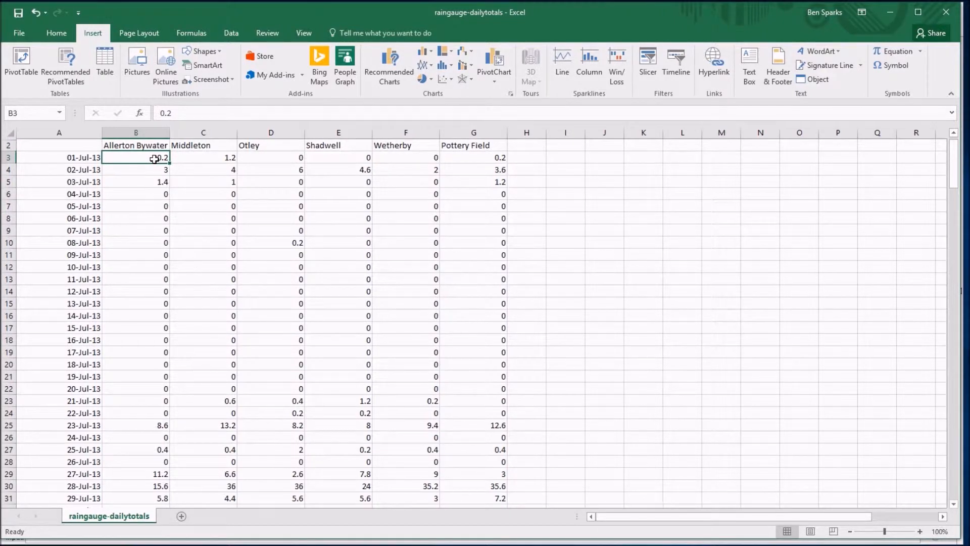
mouse_move(325, 230)
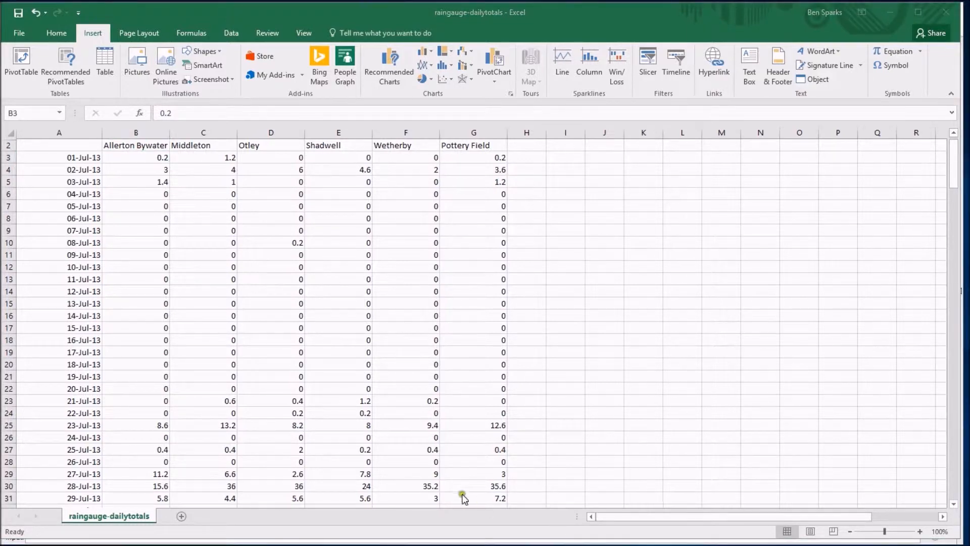
Insert a histogram of Allerton Bywater daily rainfall from 01-Jul-13 to 31-Jan-14, in 2 mm bins.
left_click(136, 158)
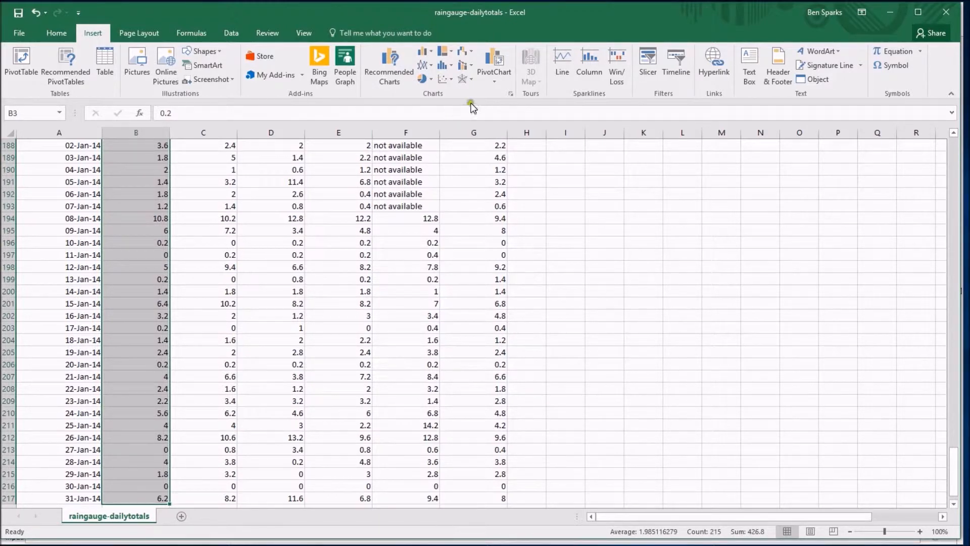
left_click(443, 65)
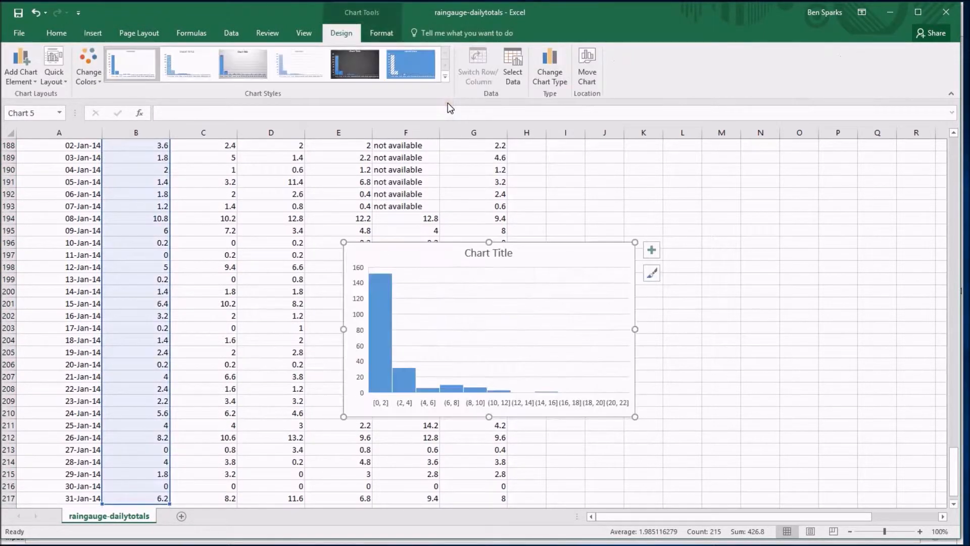
mouse_move(439, 402)
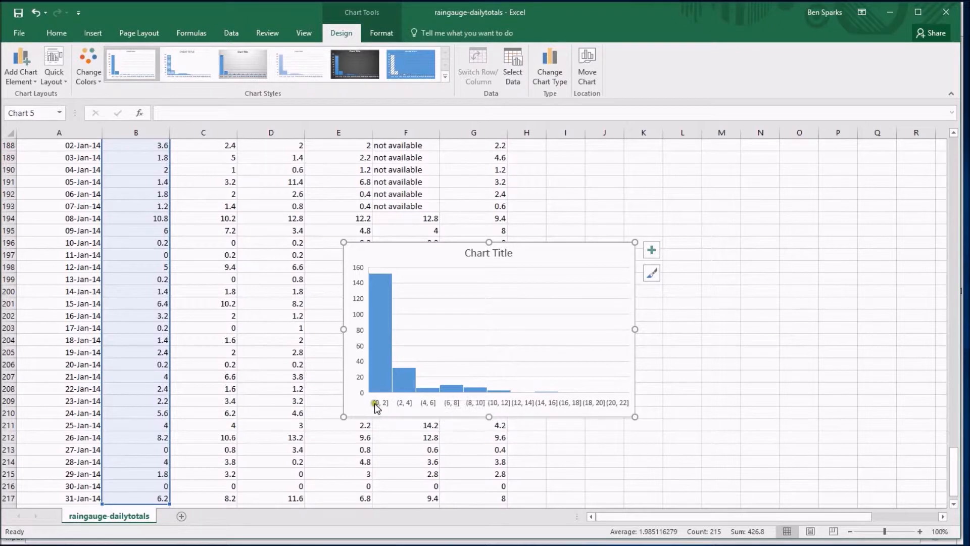
mouse_move(521, 405)
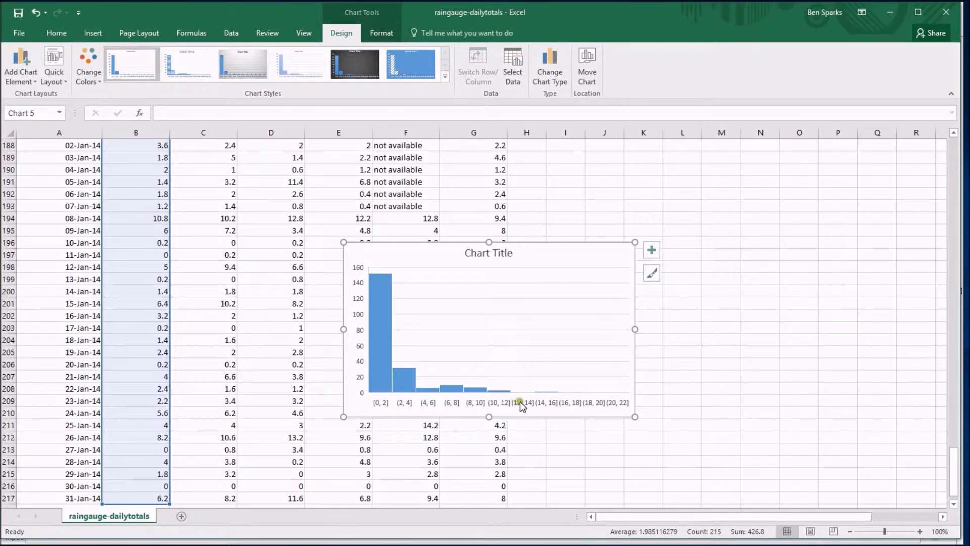
mouse_move(390, 419)
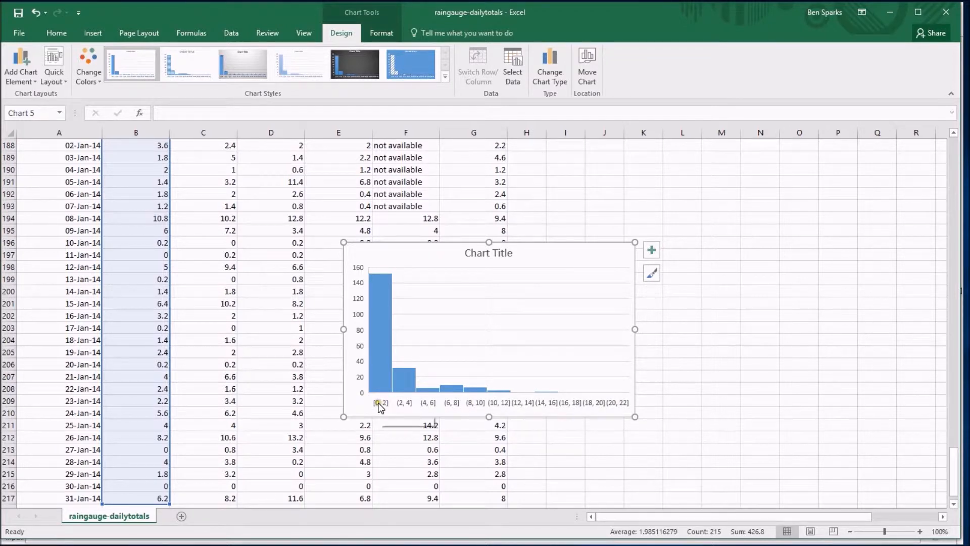
mouse_move(491, 399)
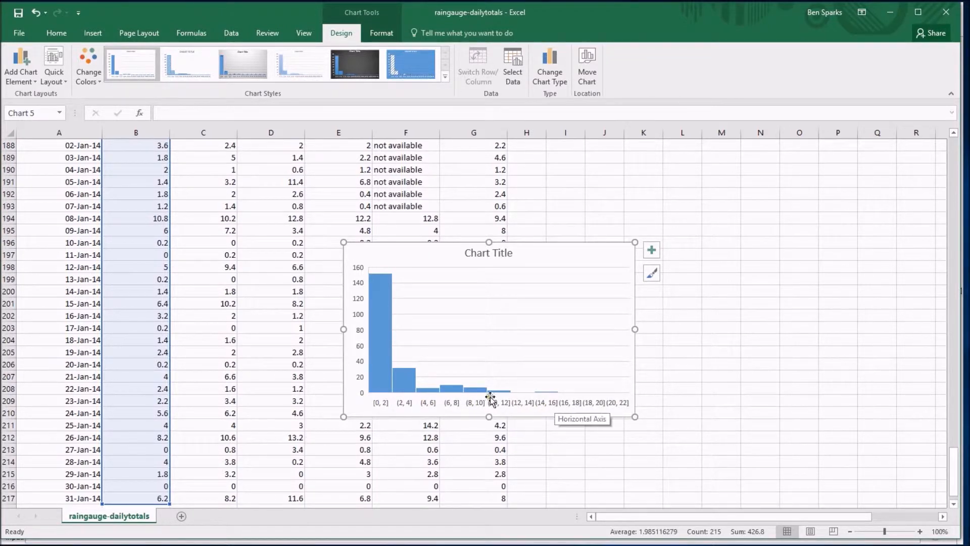
mouse_move(395, 411)
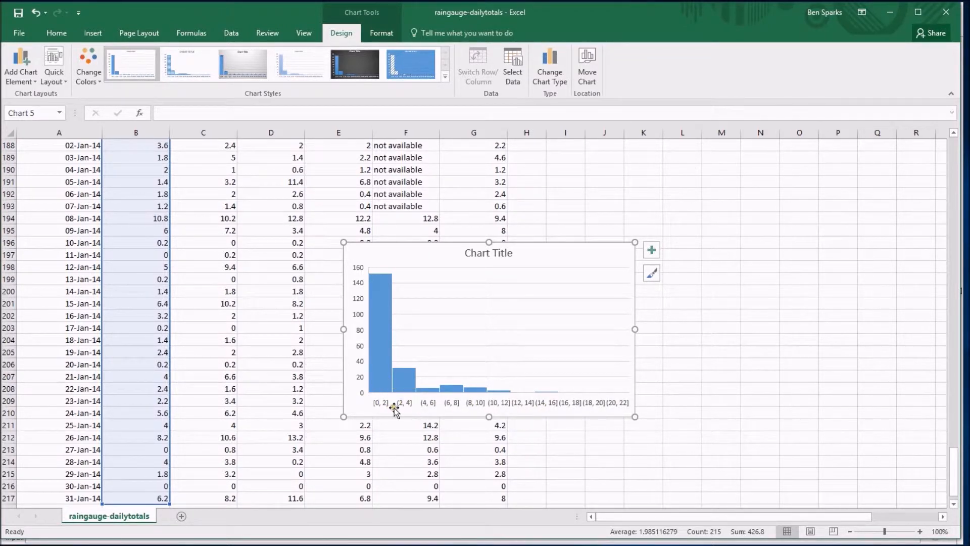
mouse_move(473, 410)
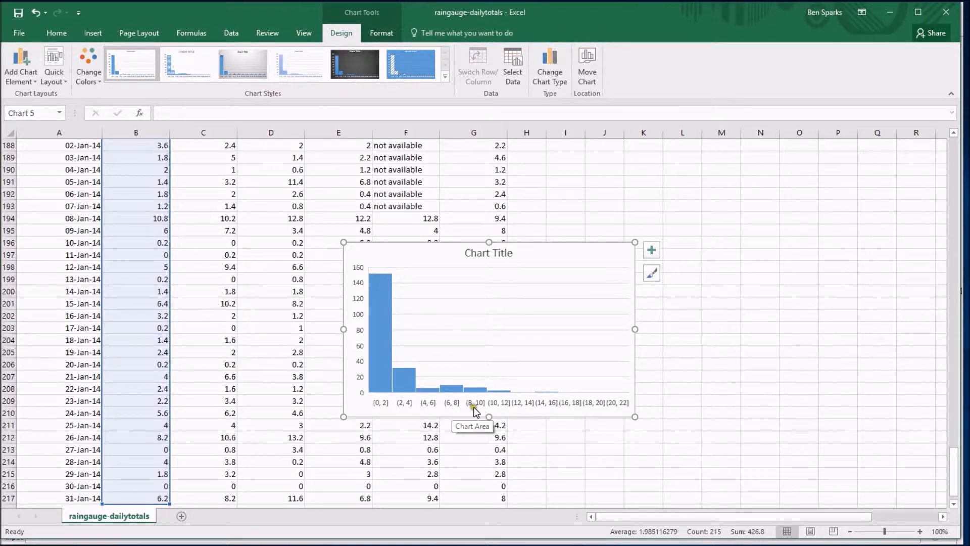
mouse_move(605, 256)
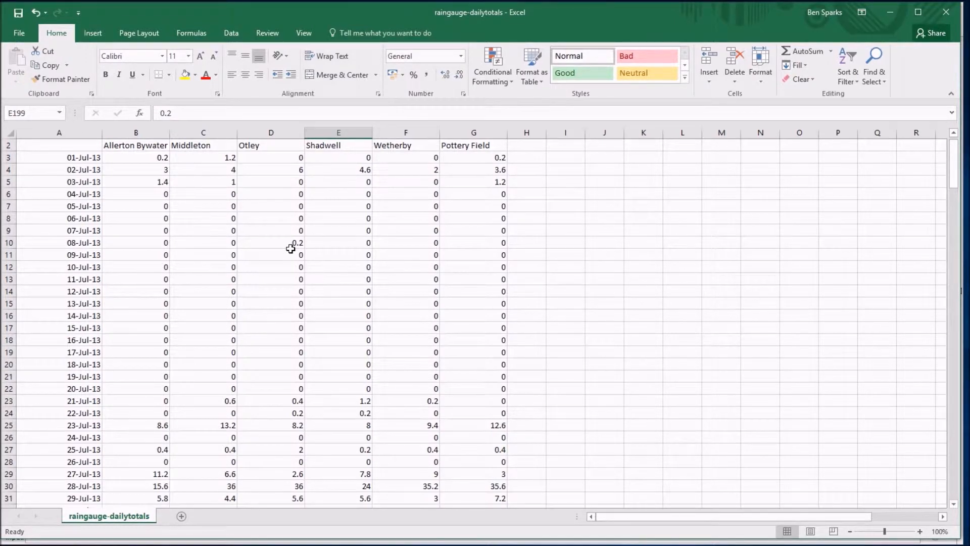
mouse_move(167, 148)
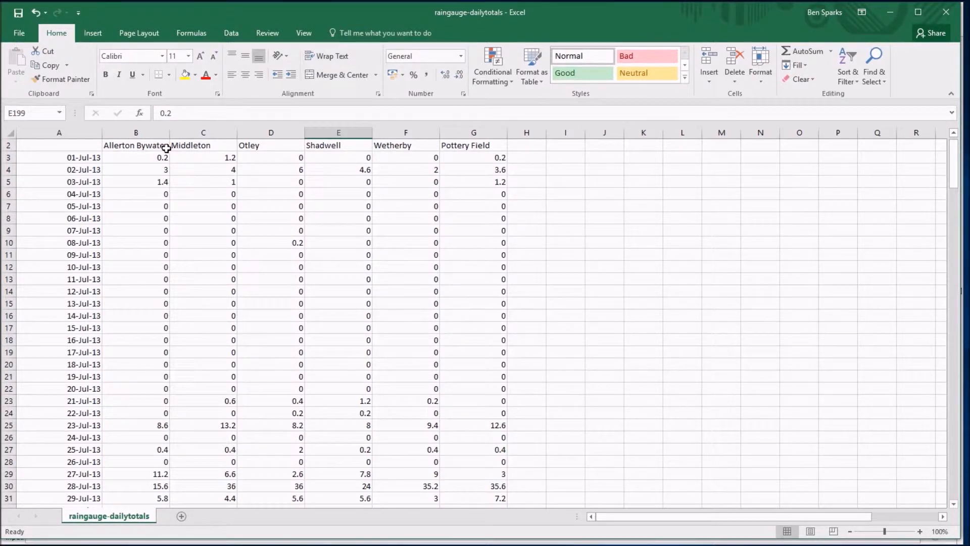
Select B2:G217 — six station titles with all daily totals, no dates — and copy it.
left_click(136, 132)
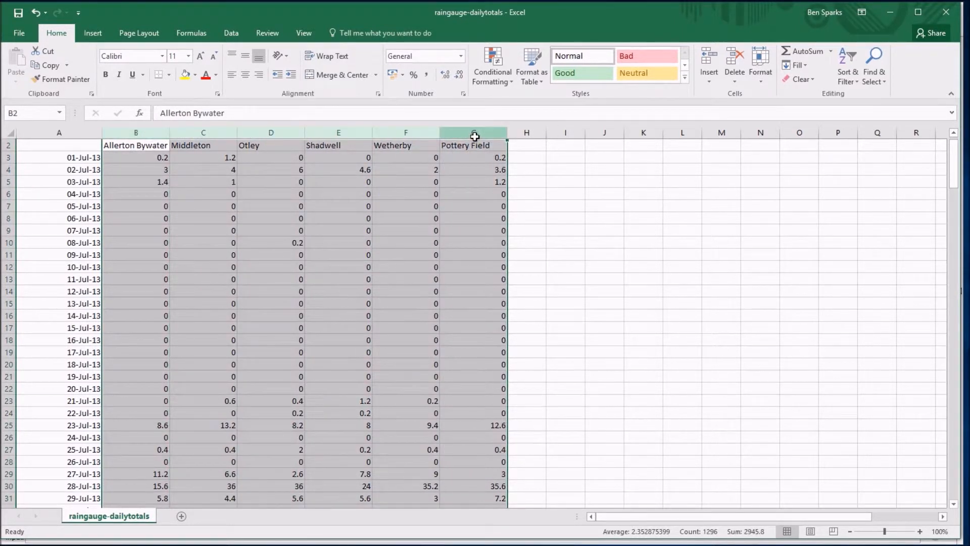
left_click(135, 132)
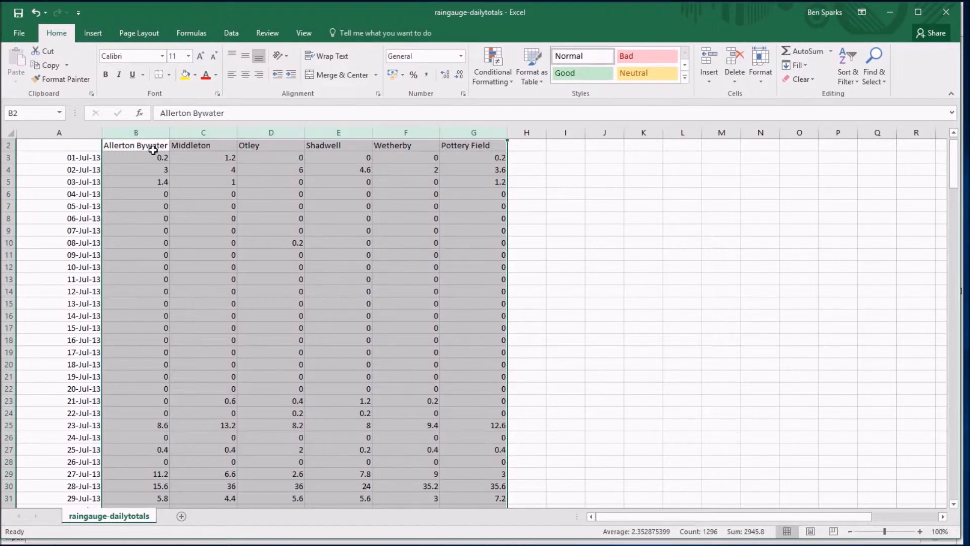
left_click(136, 144)
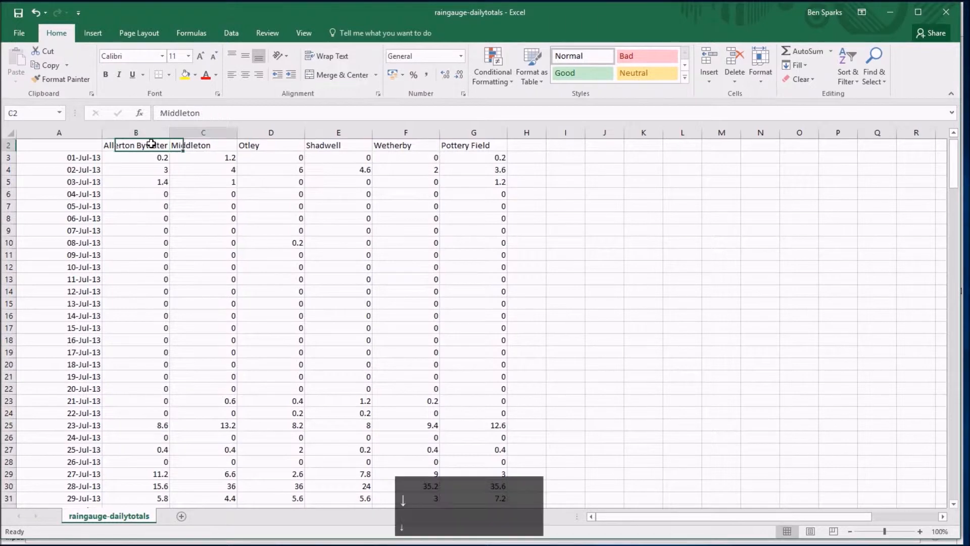
left_click(203, 170)
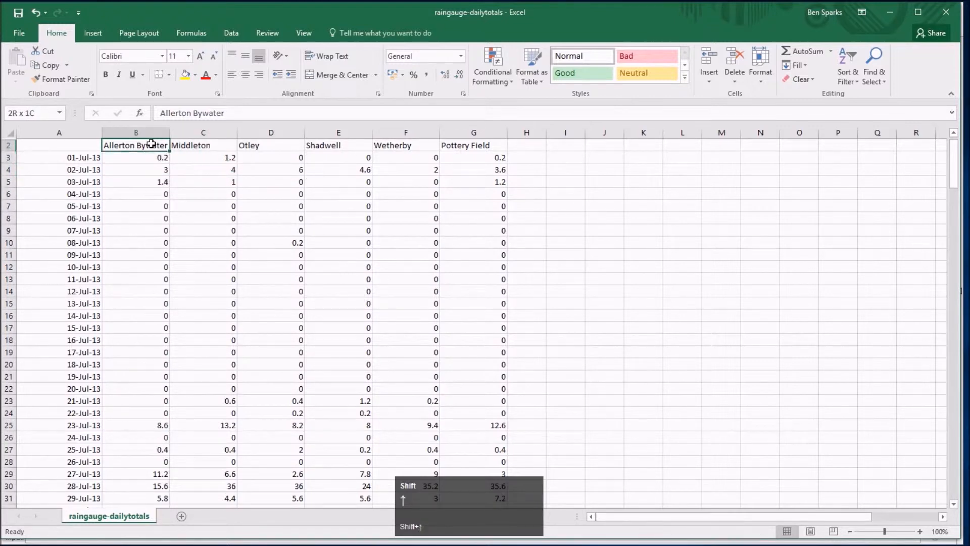
key("ctrl+shift+Right")
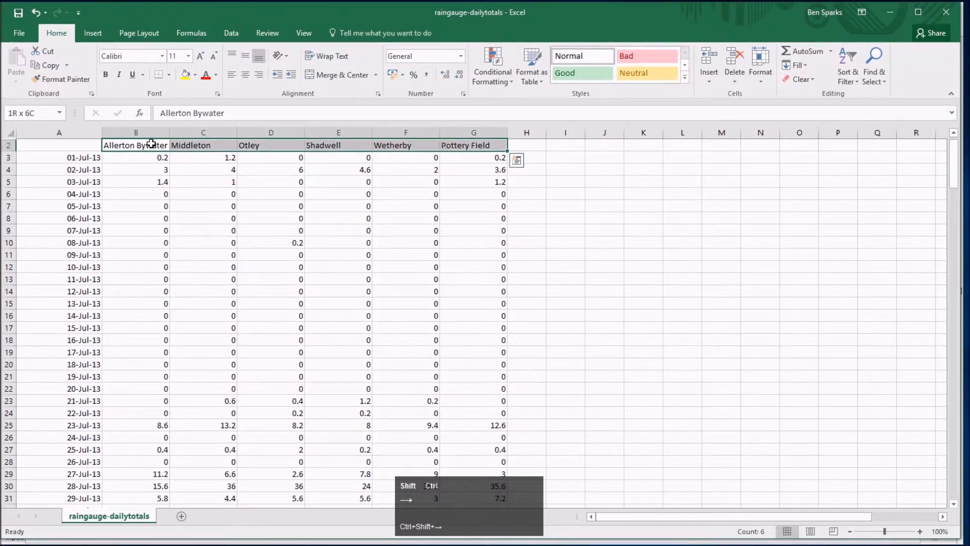
key("ctrl+shift+down")
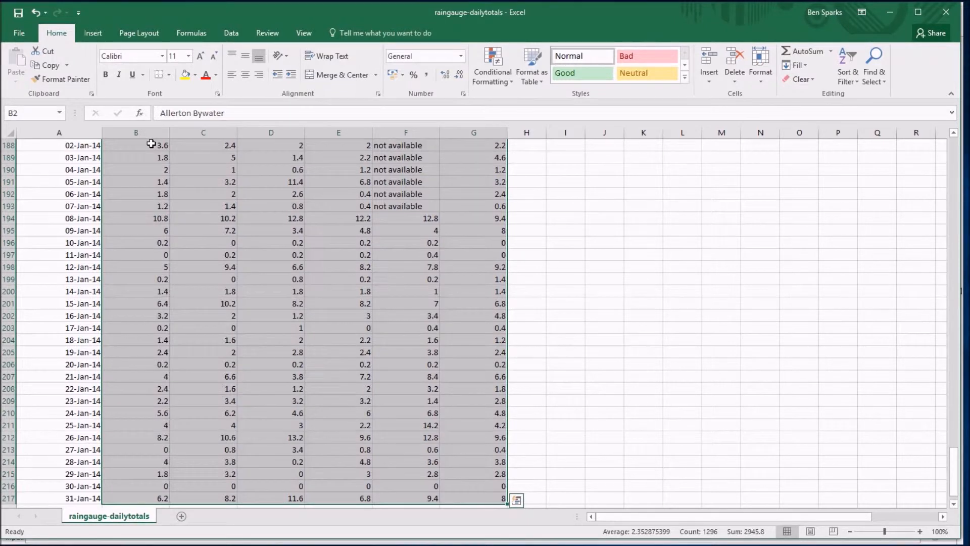
key("ctrl+c")
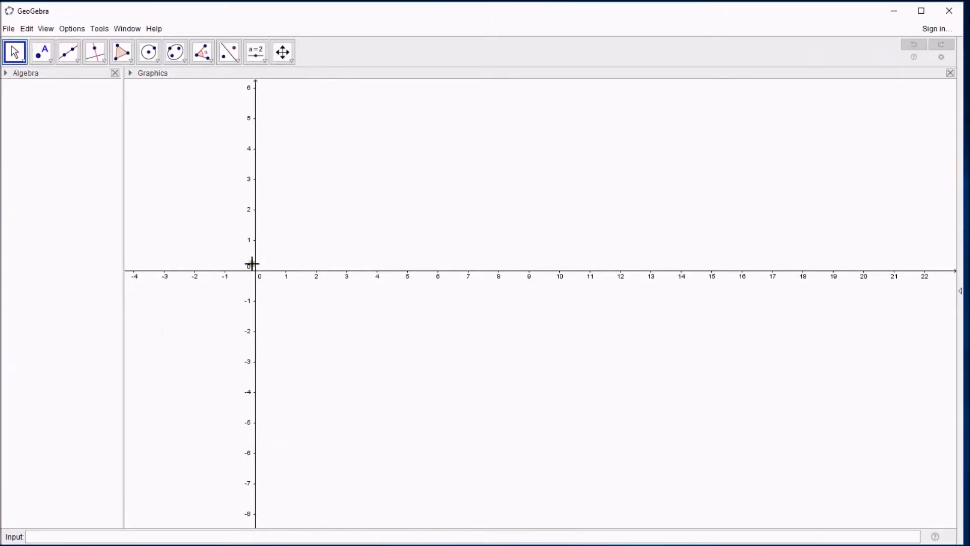
mouse_move(465, 18)
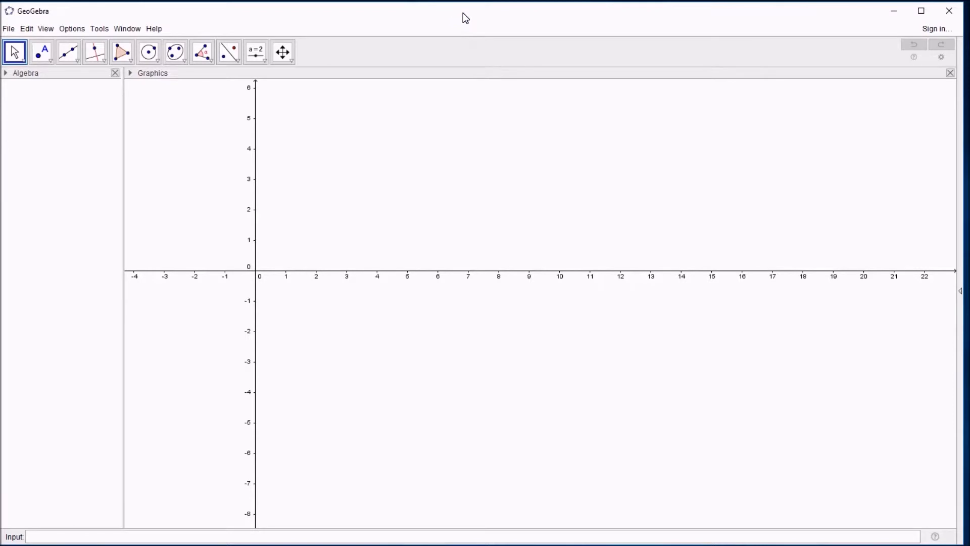
mouse_move(421, 170)
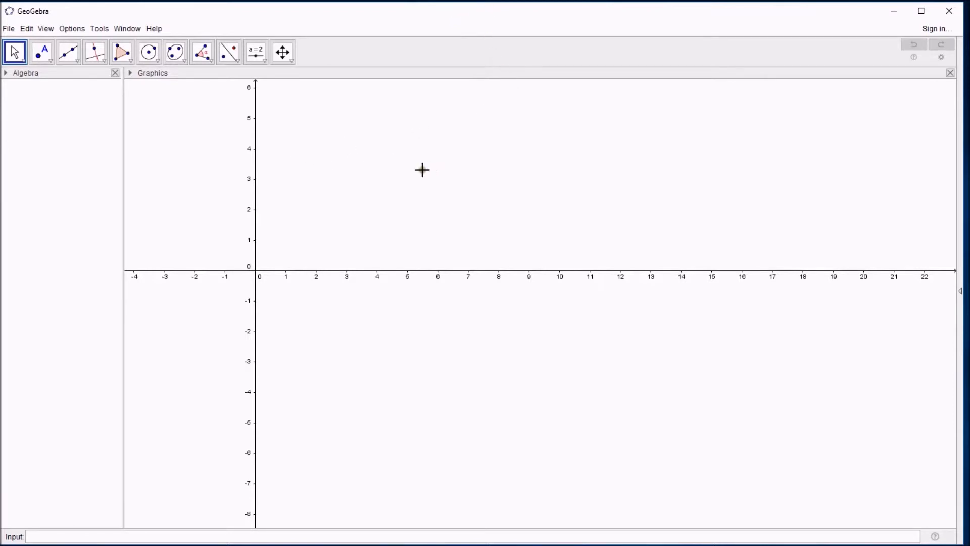
mouse_move(417, 172)
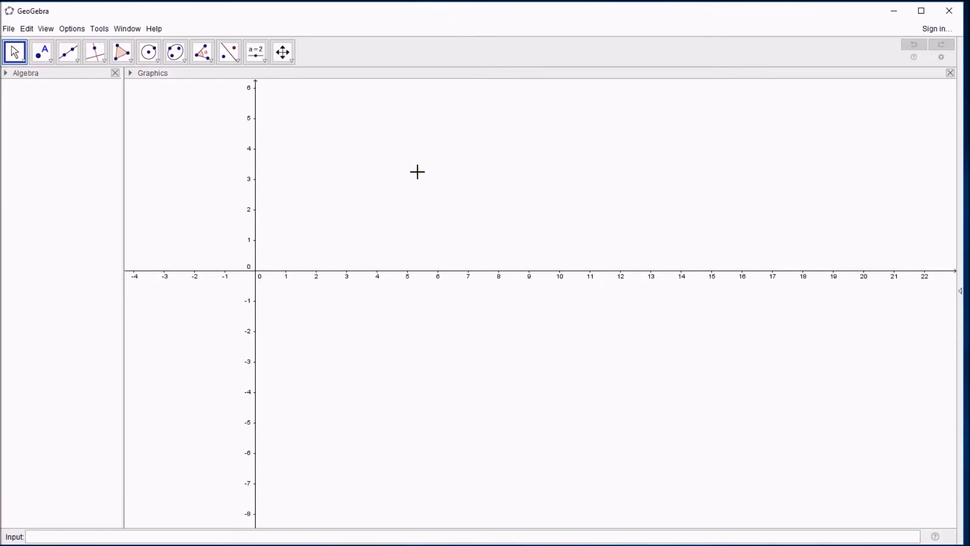
mouse_move(946, 291)
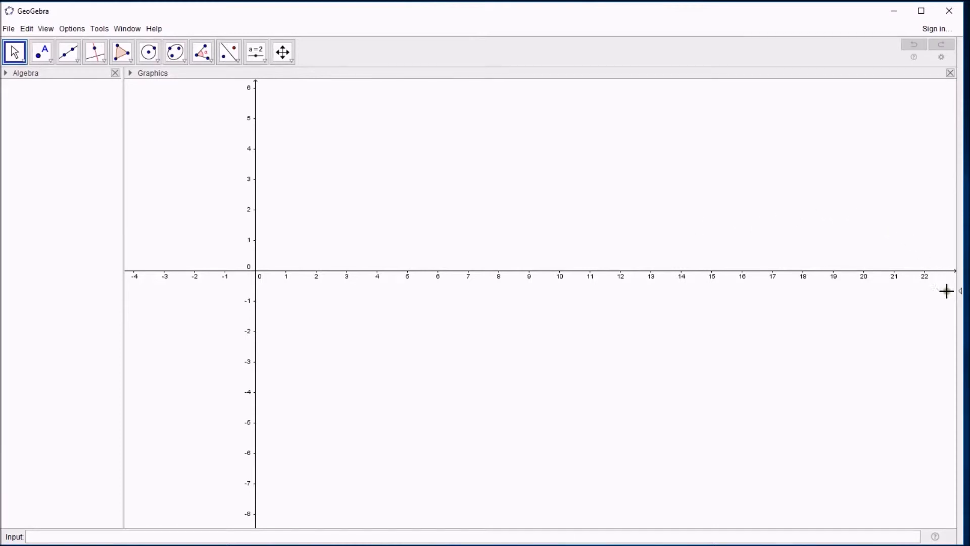
left_click(961, 291)
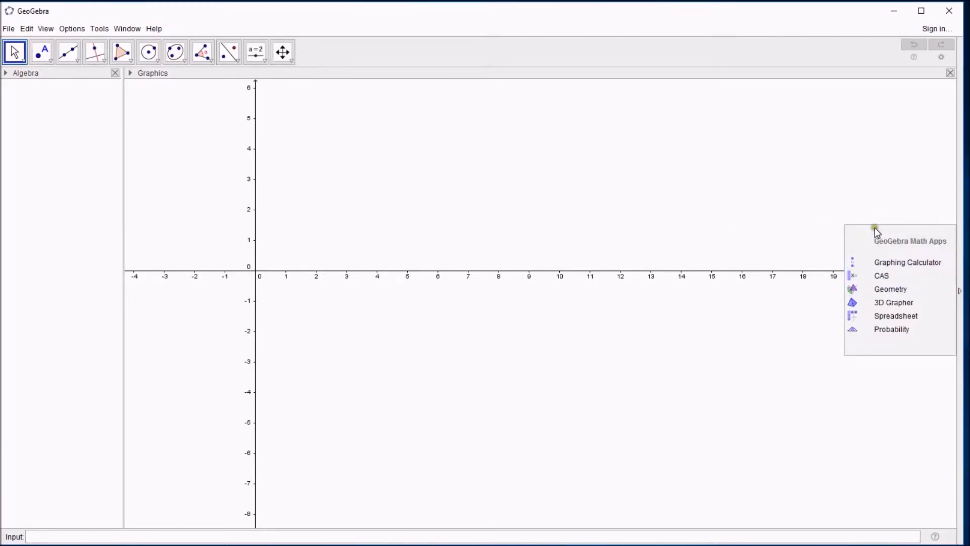
mouse_move(896, 315)
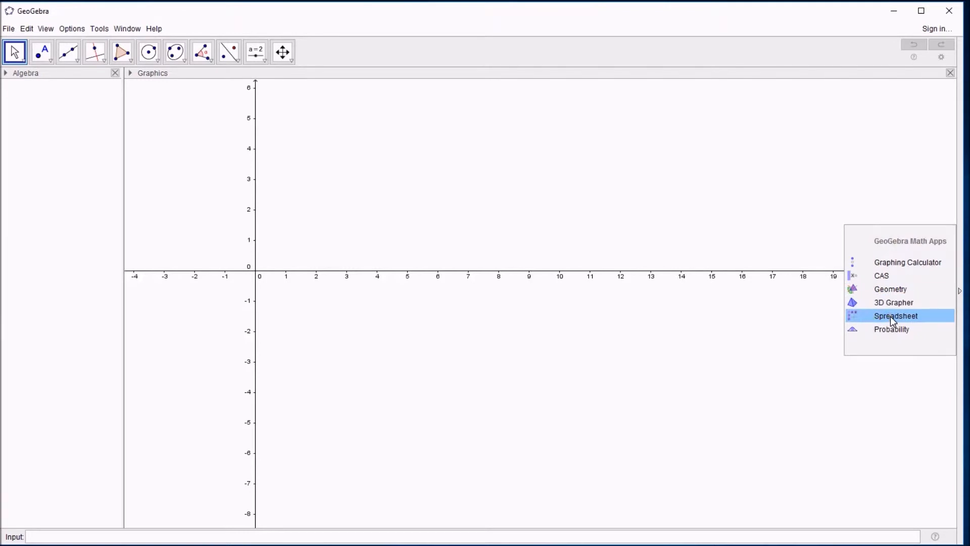
left_click(895, 316)
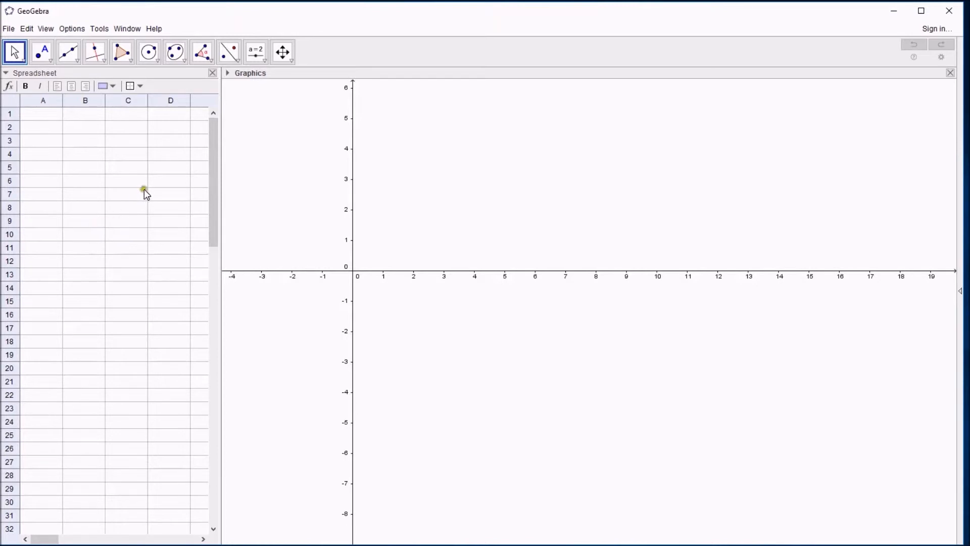
left_click(958, 241)
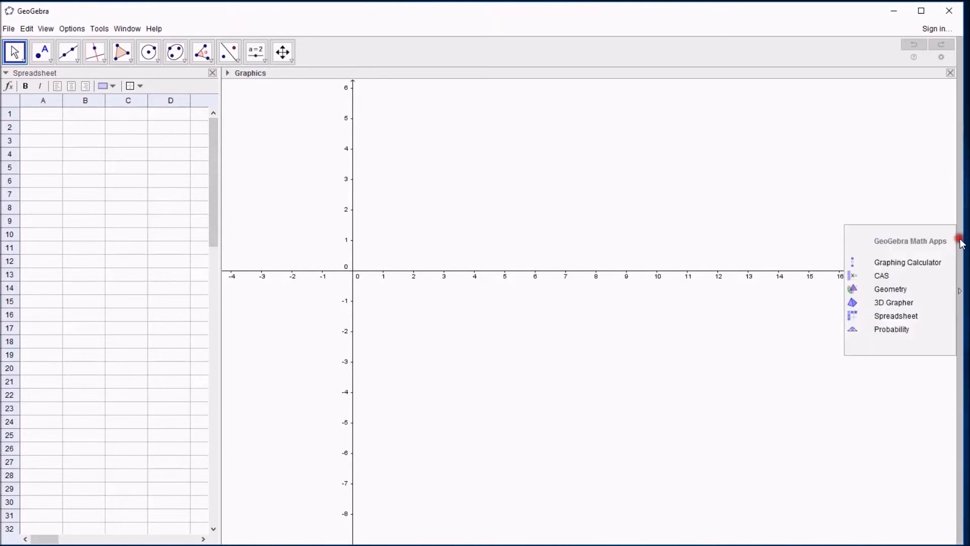
left_click(908, 262)
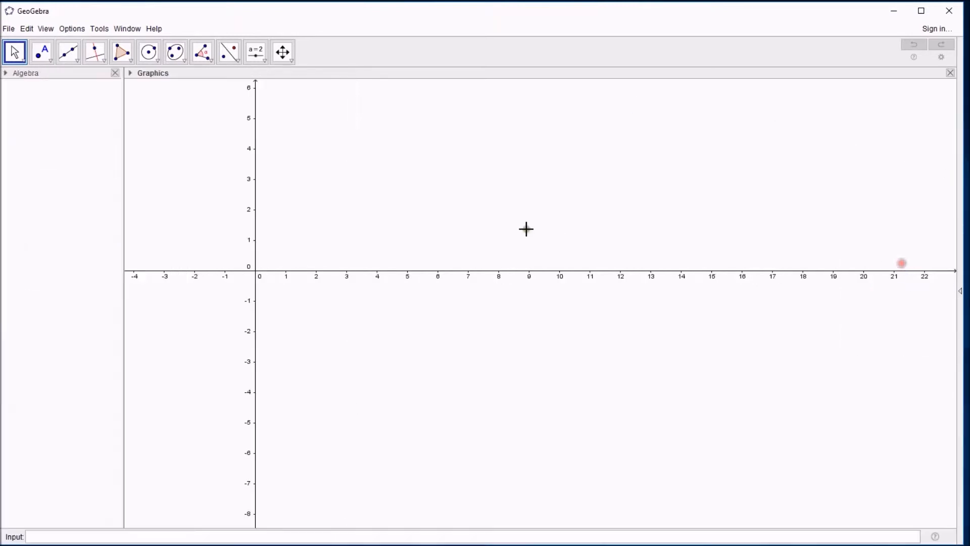
mouse_move(96, 51)
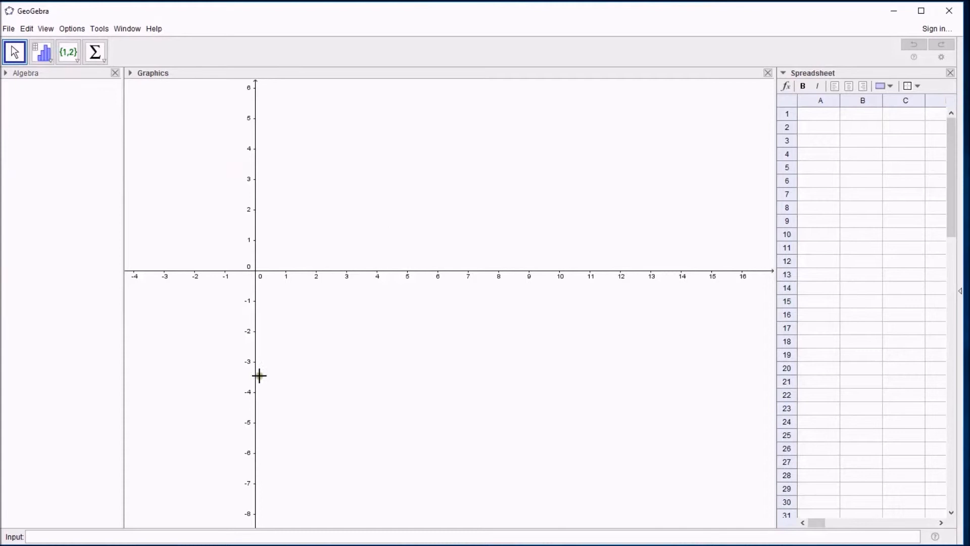
mouse_move(481, 236)
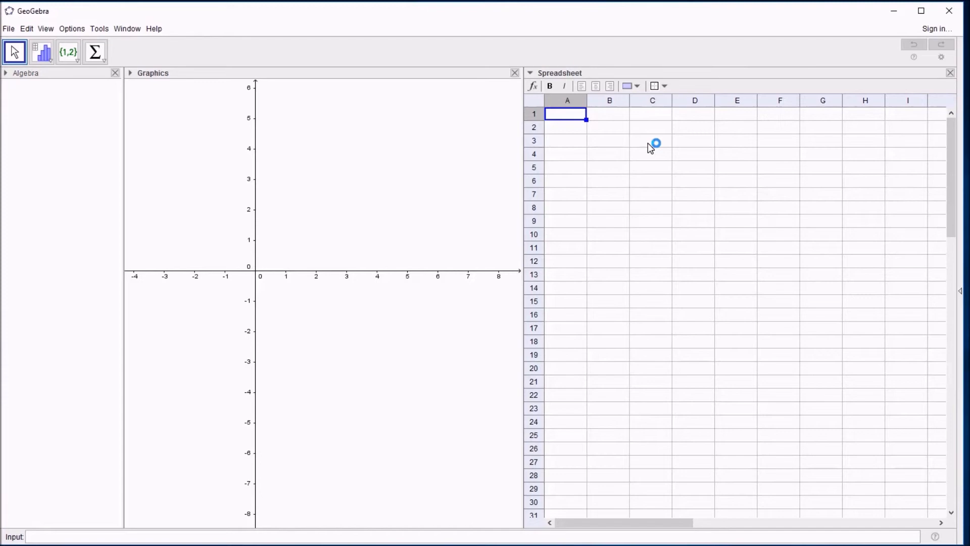
Paste the six station rainfall columns with titles into GeoGebra's spreadsheet at A1.
key("ctrl+v")
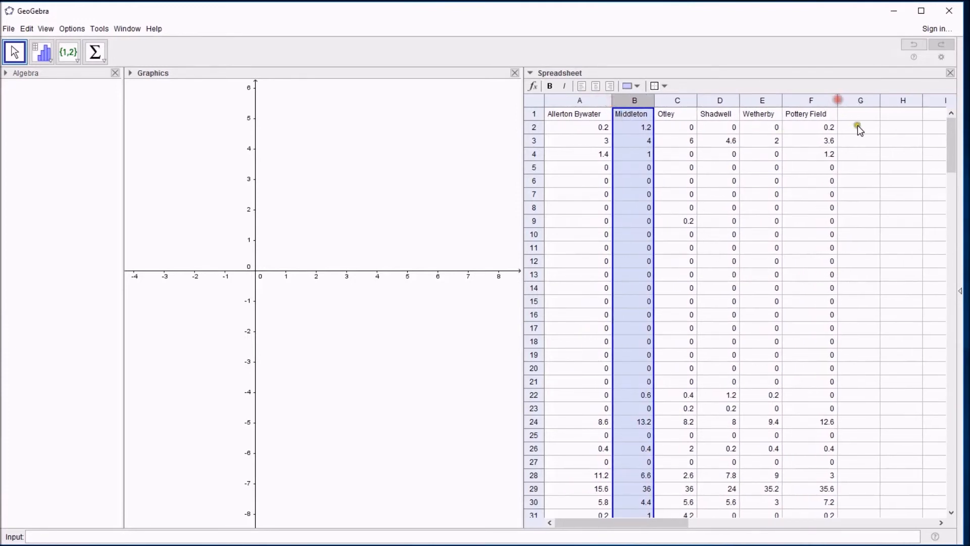
left_click(859, 127)
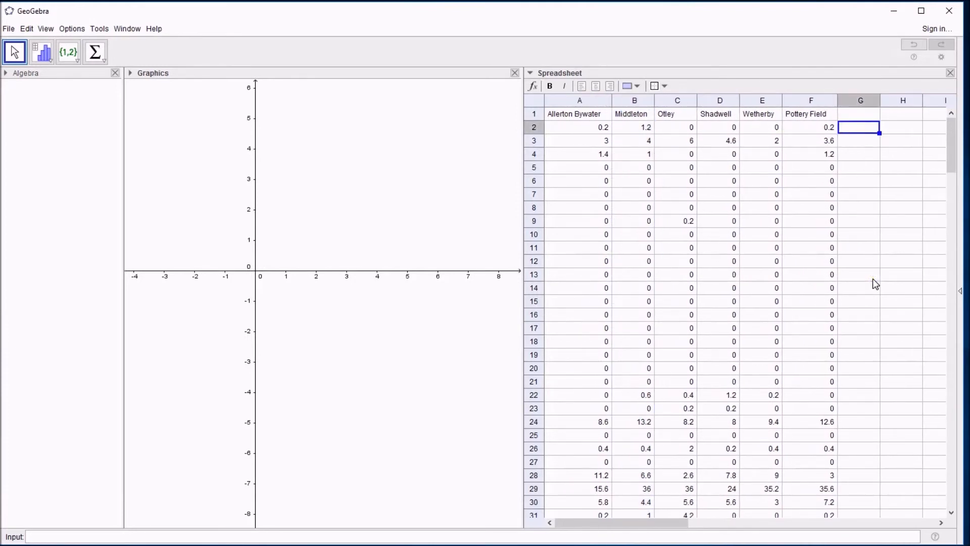